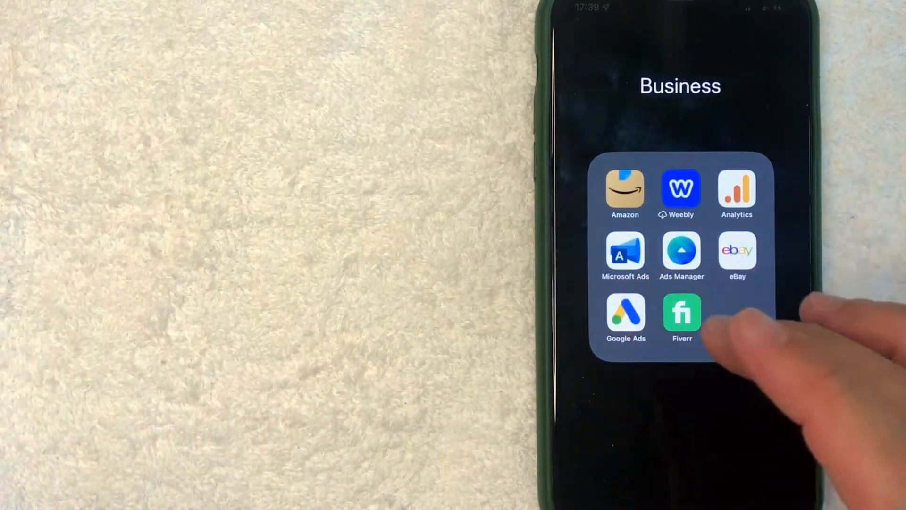
- Launch the Google Ads app from the Business folder on the home screen
{"action": "left_click", "coordinate": [625, 315]}
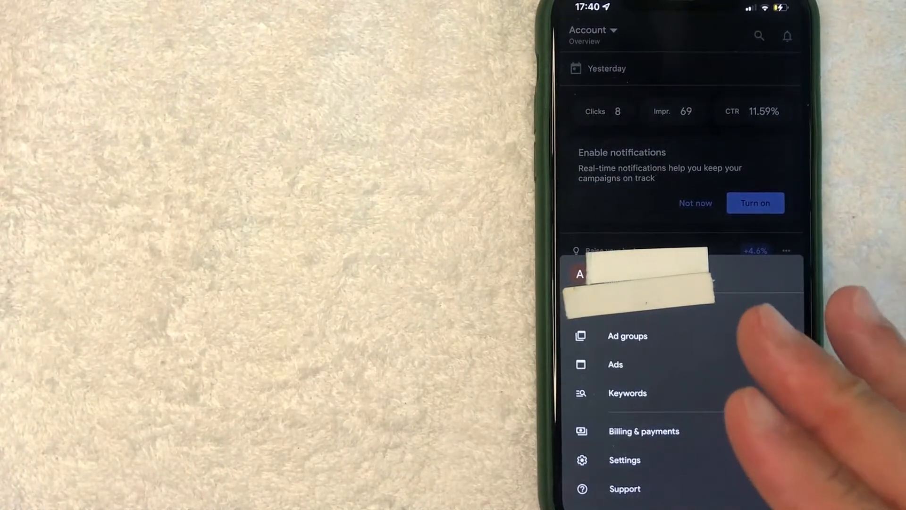
{"action": "mouse_move", "coordinate": [693, 416]}
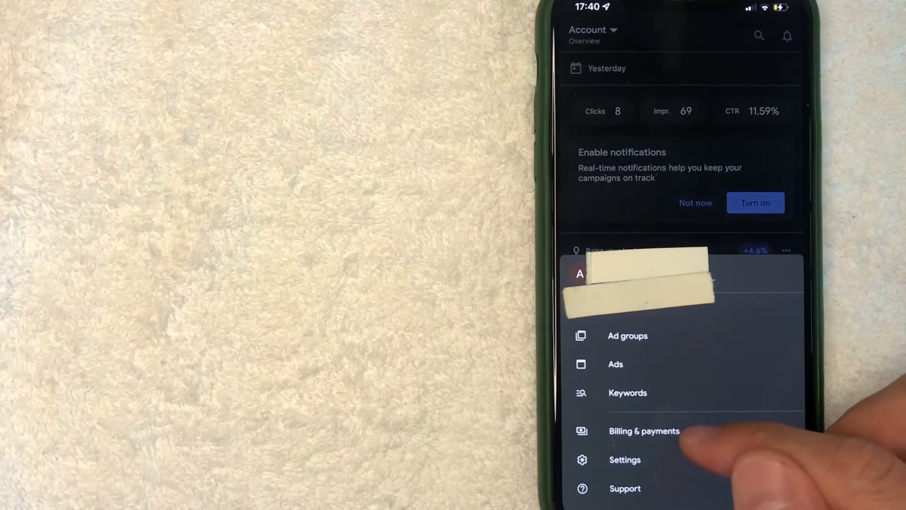
- Open Billing & payments to view the balance, transactions and saved Visa card
{"action": "left_click", "coordinate": [644, 430]}
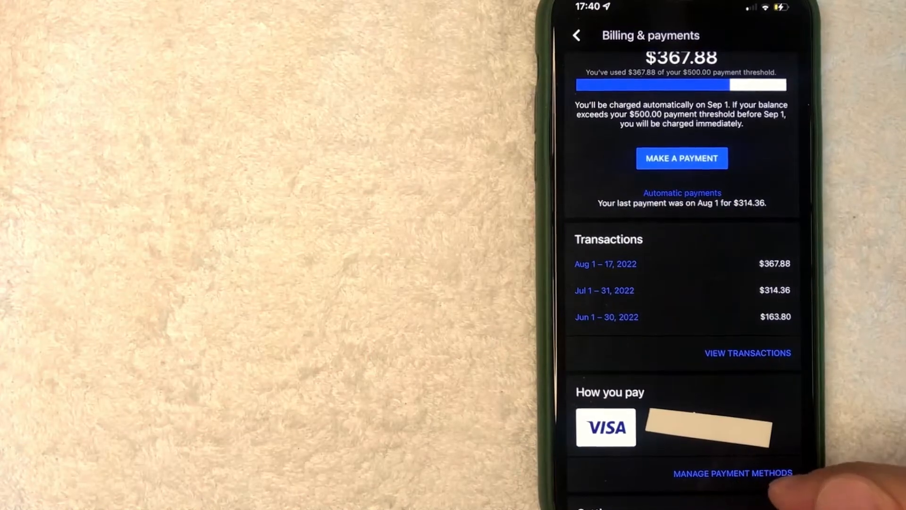
- Open Manage payment methods to see the primary Visa card
{"action": "left_click", "coordinate": [732, 473]}
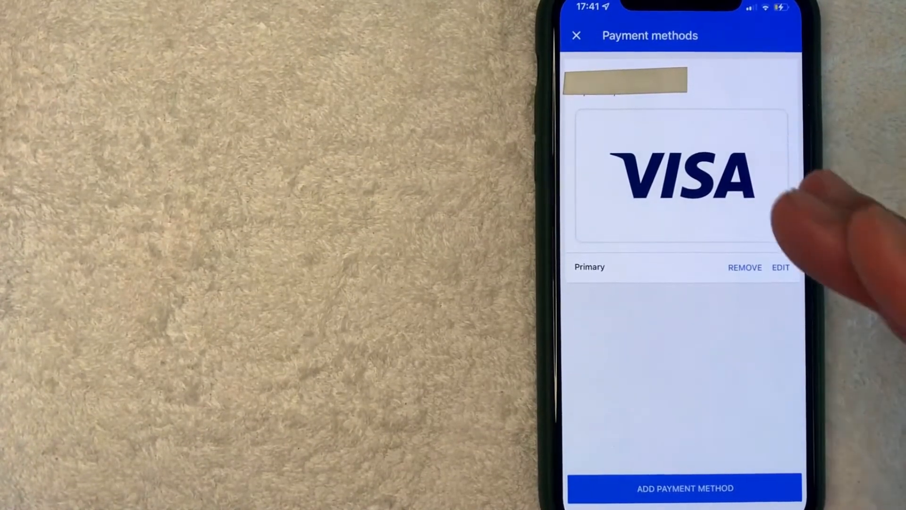
{"action": "mouse_move", "coordinate": [786, 191]}
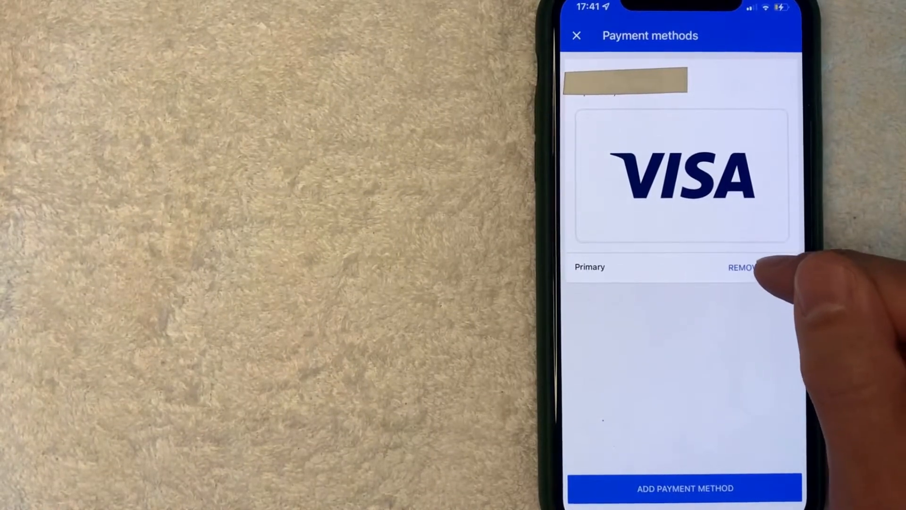
- Remove the primary Visa card, saving the new card in its place
{"action": "left_click", "coordinate": [741, 267]}
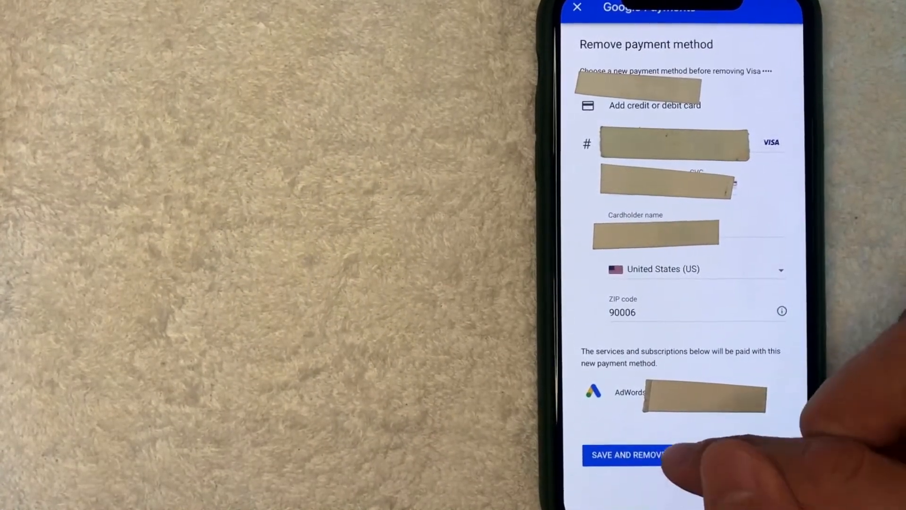
{"action": "left_click", "coordinate": [627, 455]}
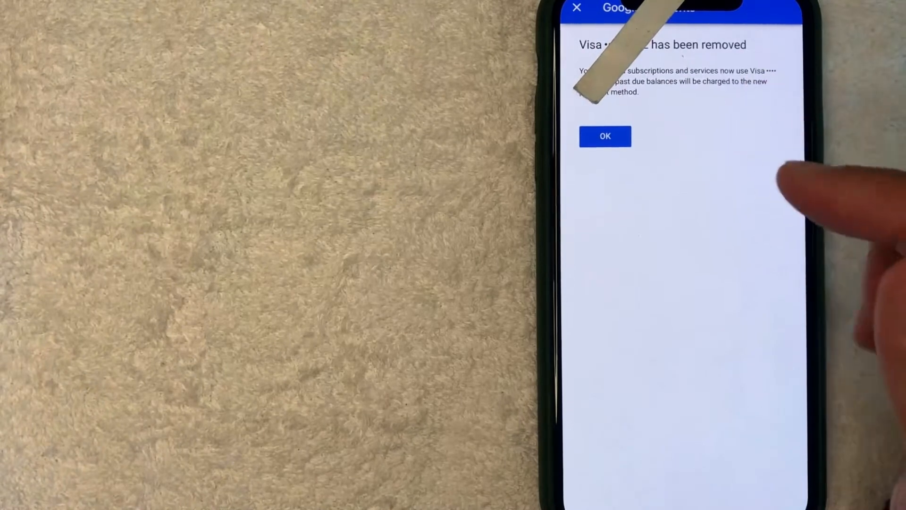